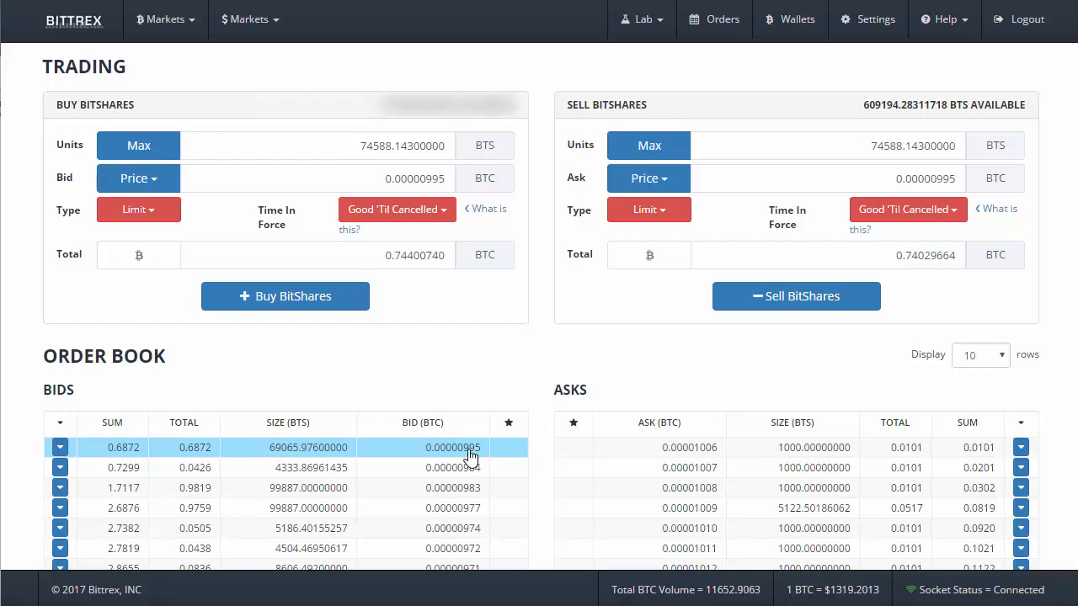
mouse_move(302, 461)
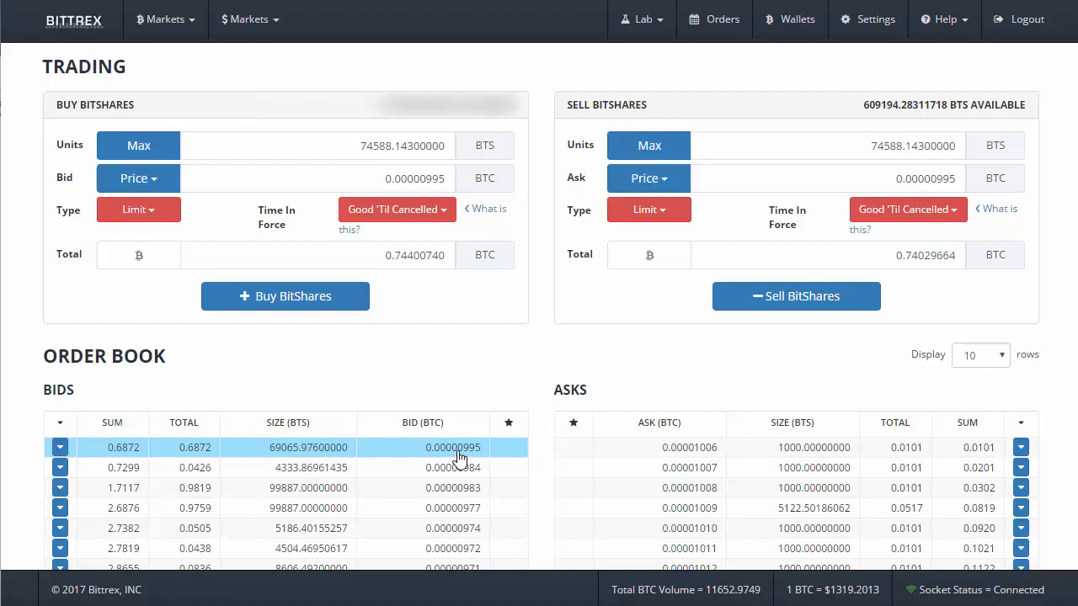
mouse_move(317, 459)
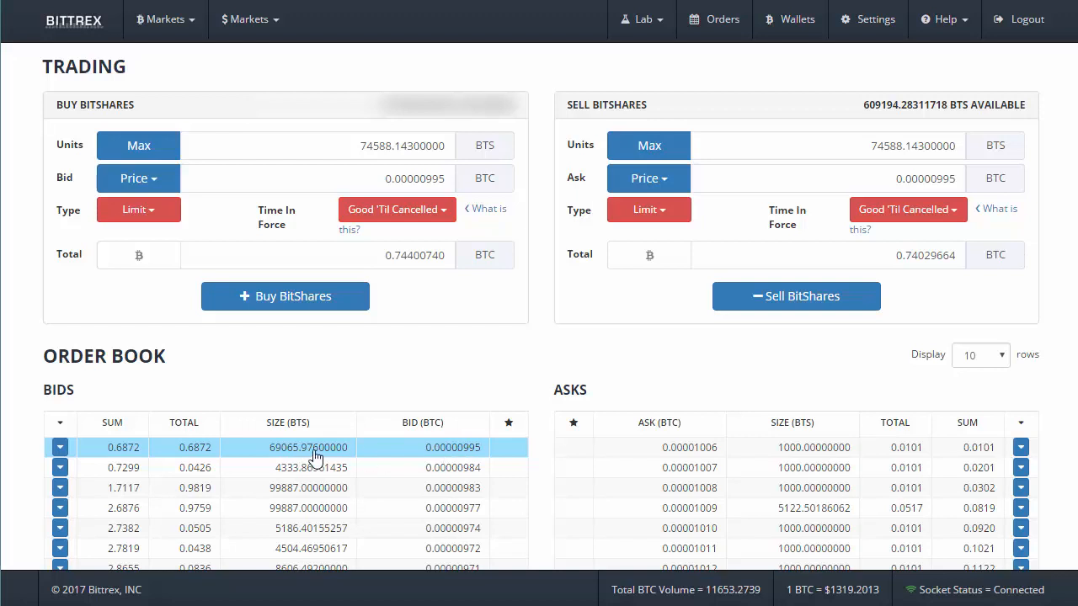
Sell 69065.976 BTS at 0.00000995 BTC into the top bid and confirm it.
click(308, 448)
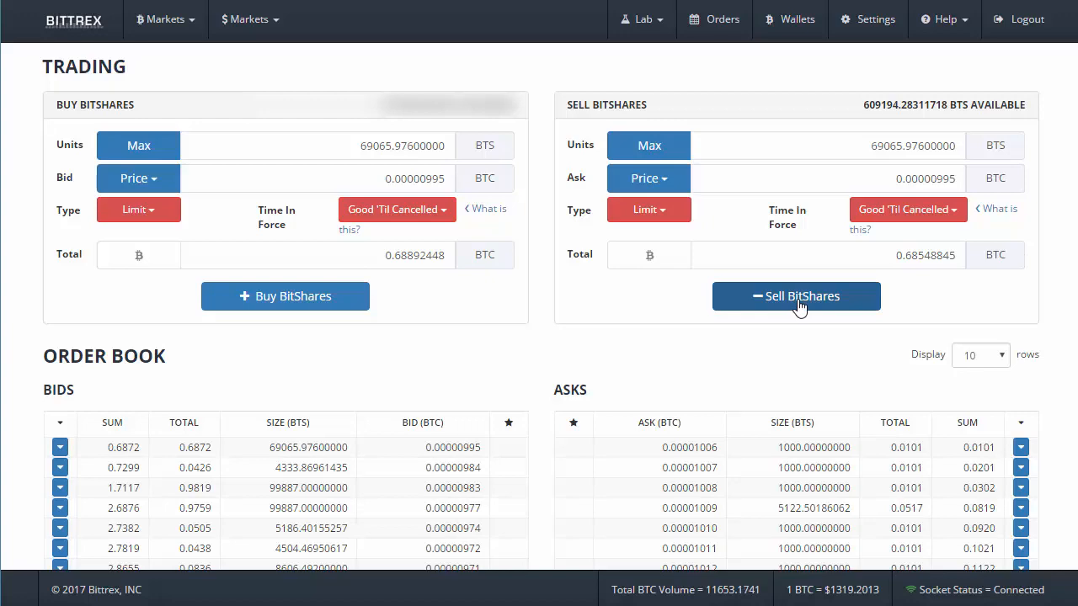
click(795, 296)
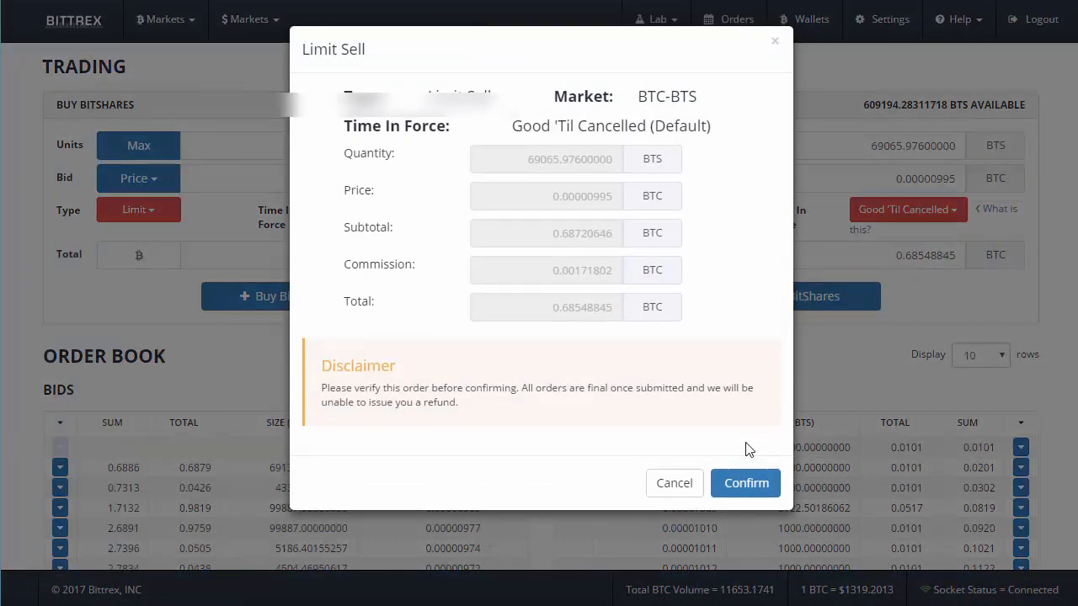
click(744, 481)
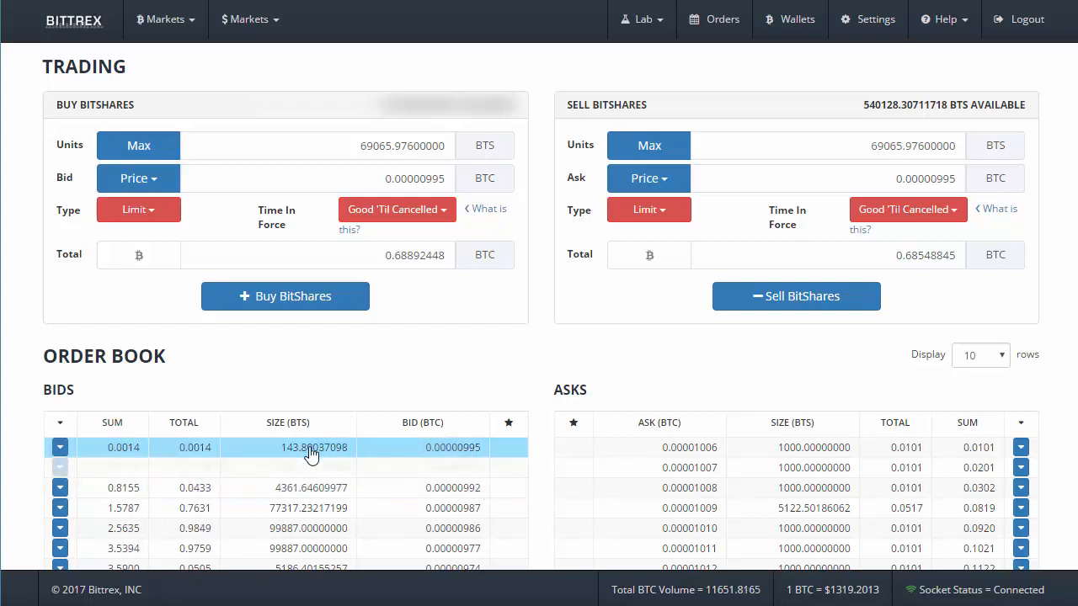
Sell the next top bid, 143.80037098 BTS at 0.00000995 BTC.
click(314, 448)
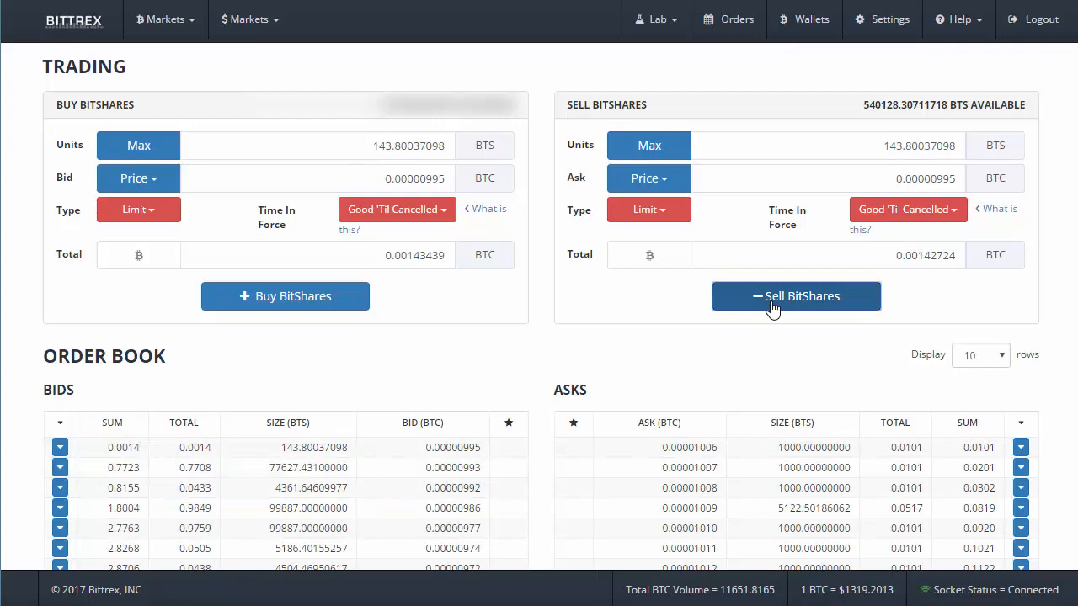
click(795, 296)
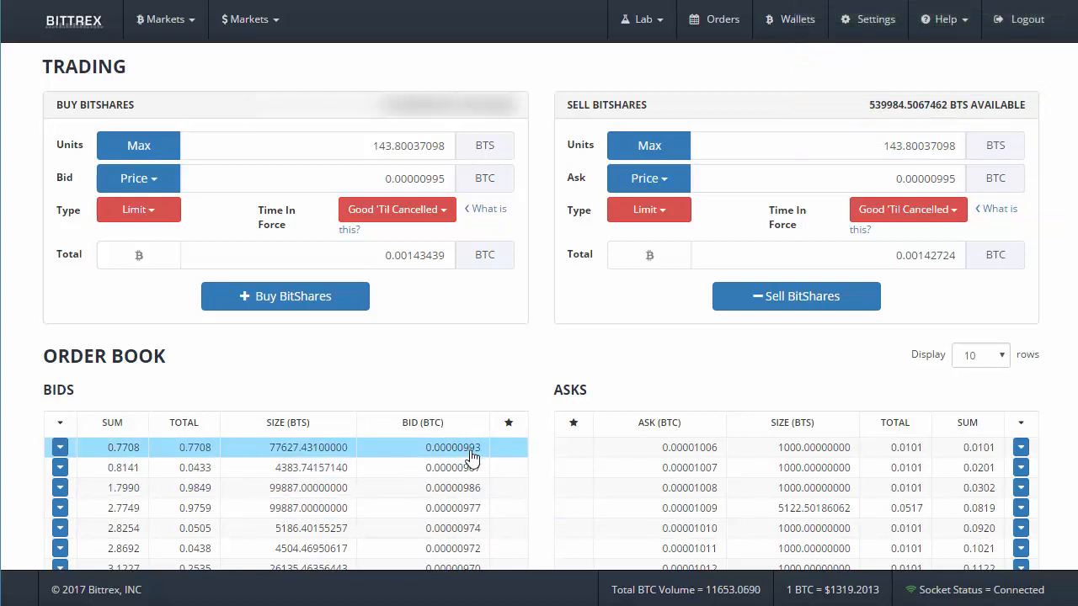
Sell 77627.431 BTS at 0.00000993 BTC into the top bid and confirm it.
click(288, 448)
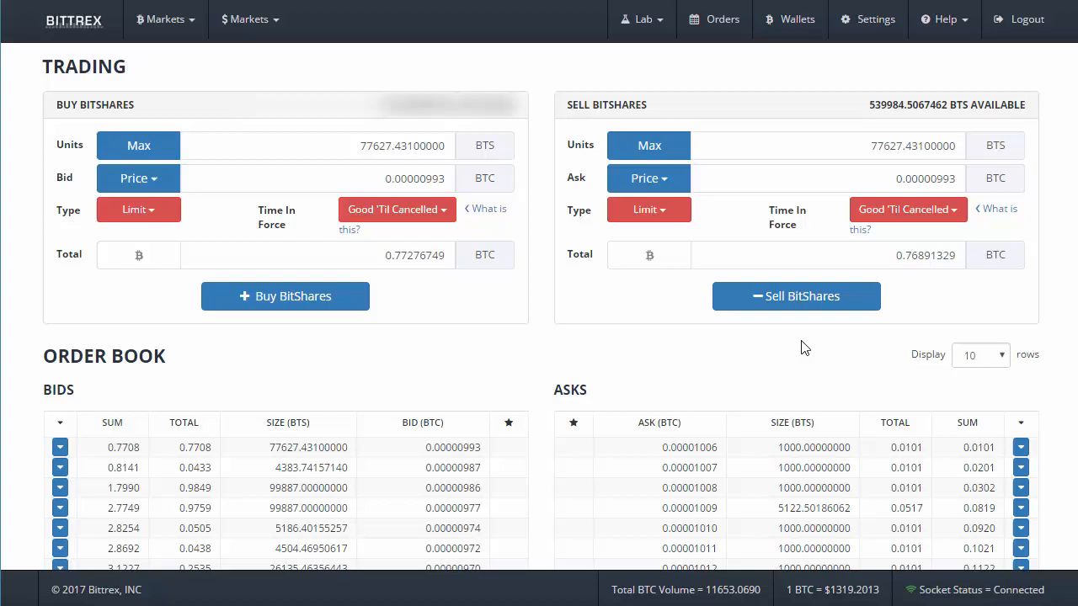
click(795, 297)
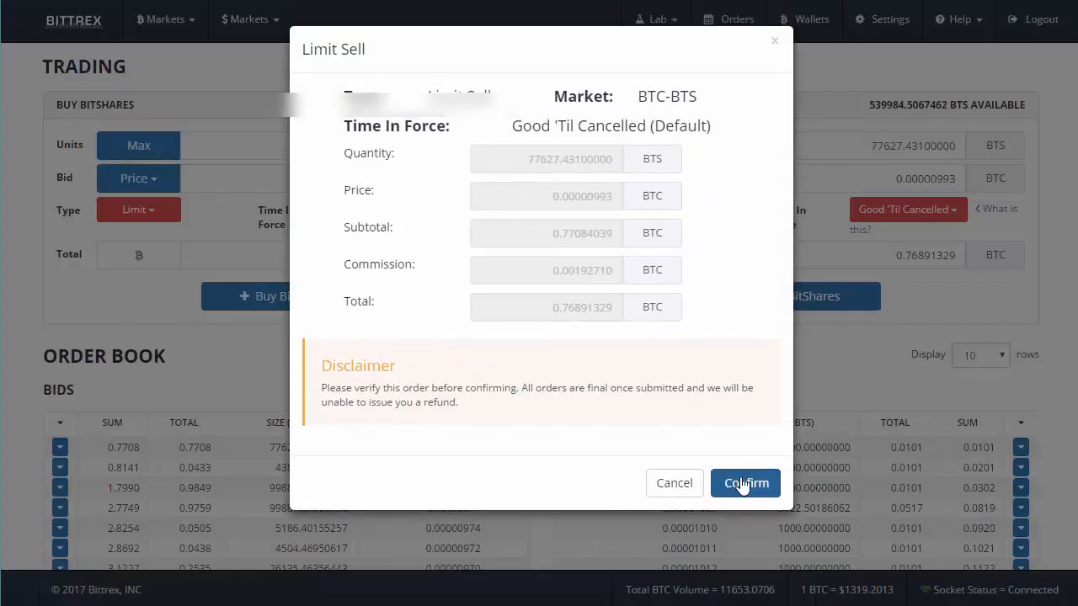
click(744, 482)
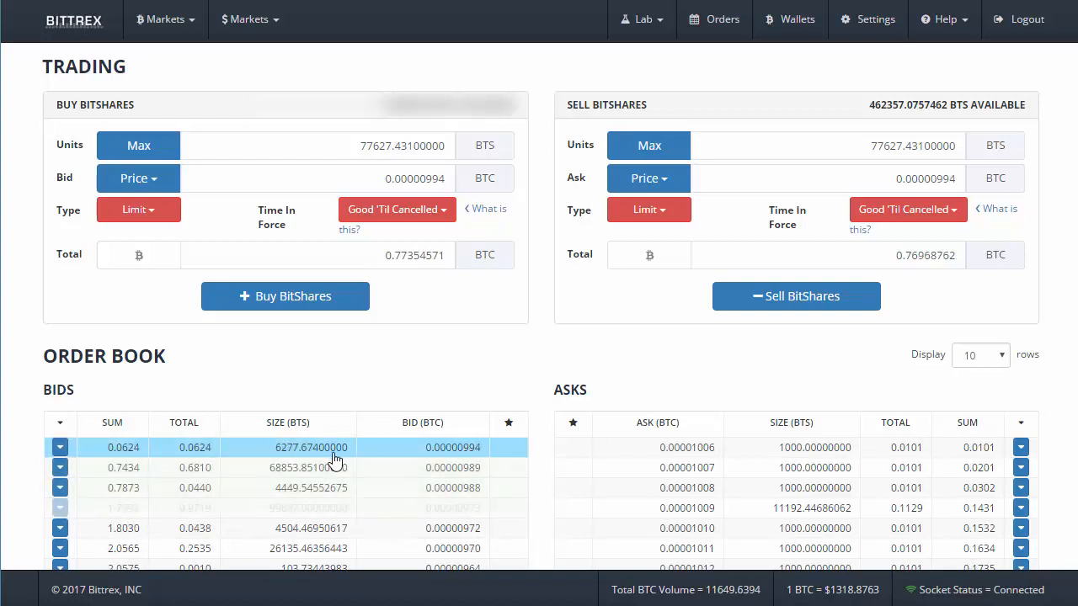
Sell 6277.674 BTS at 0.00000994 BTC into the top bid and confirm it.
click(286, 448)
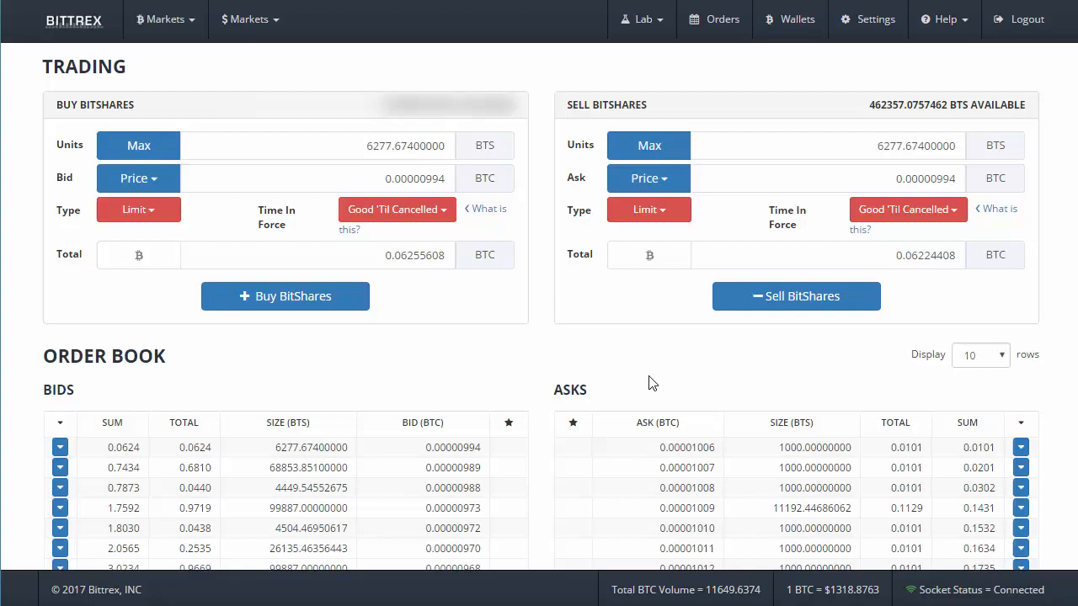
click(795, 297)
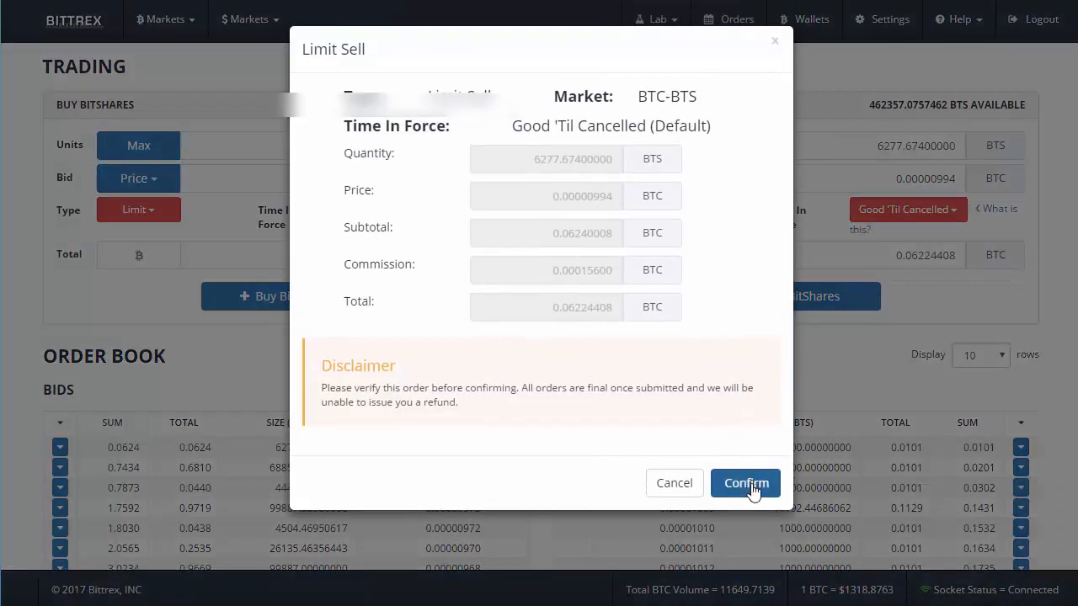
click(745, 482)
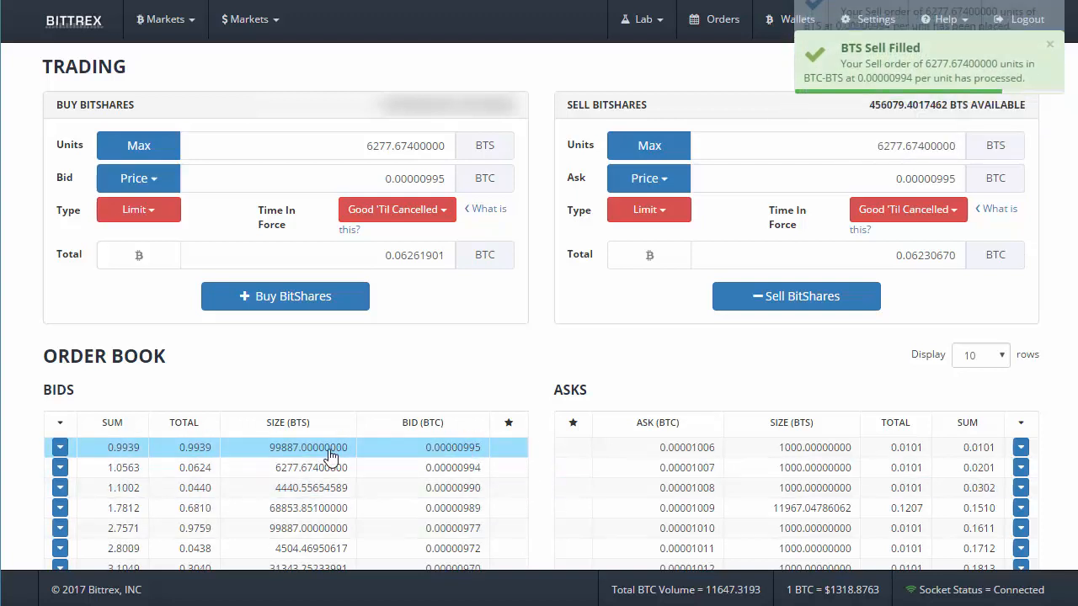
Place and confirm a 99887 BTS limit sell at 0.00000995 BTC.
click(795, 297)
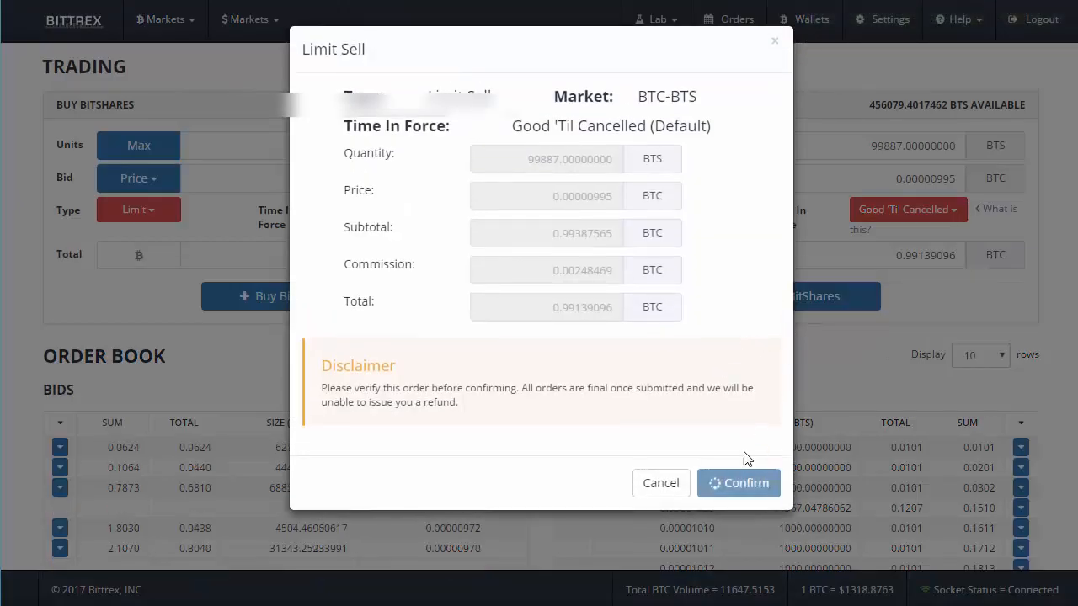
click(738, 481)
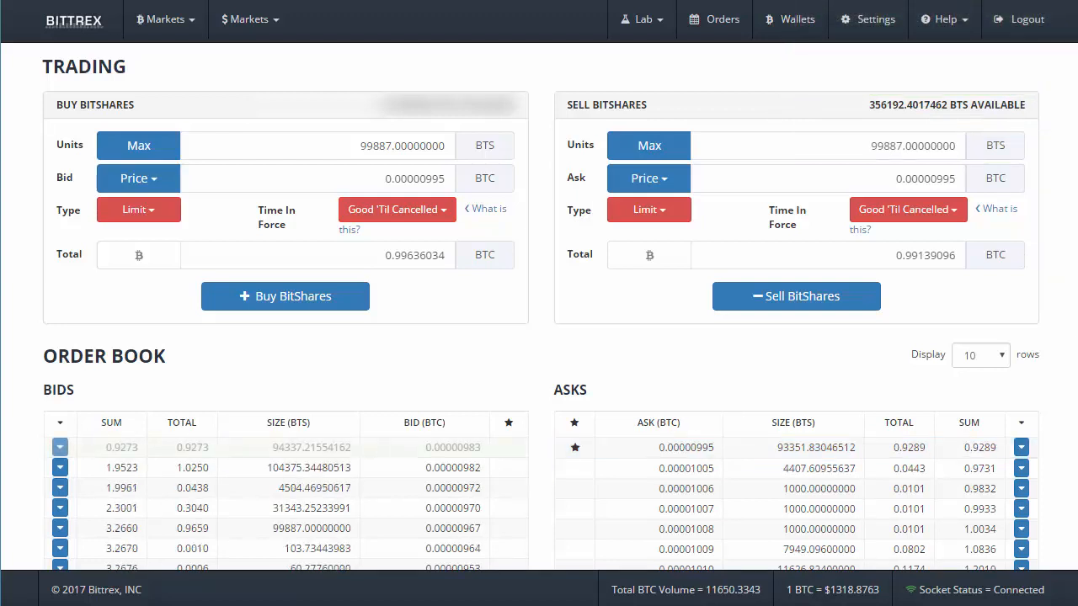
Cancel the pending 99887 BTS limit sell from Open Orders.
scroll(down, 3)
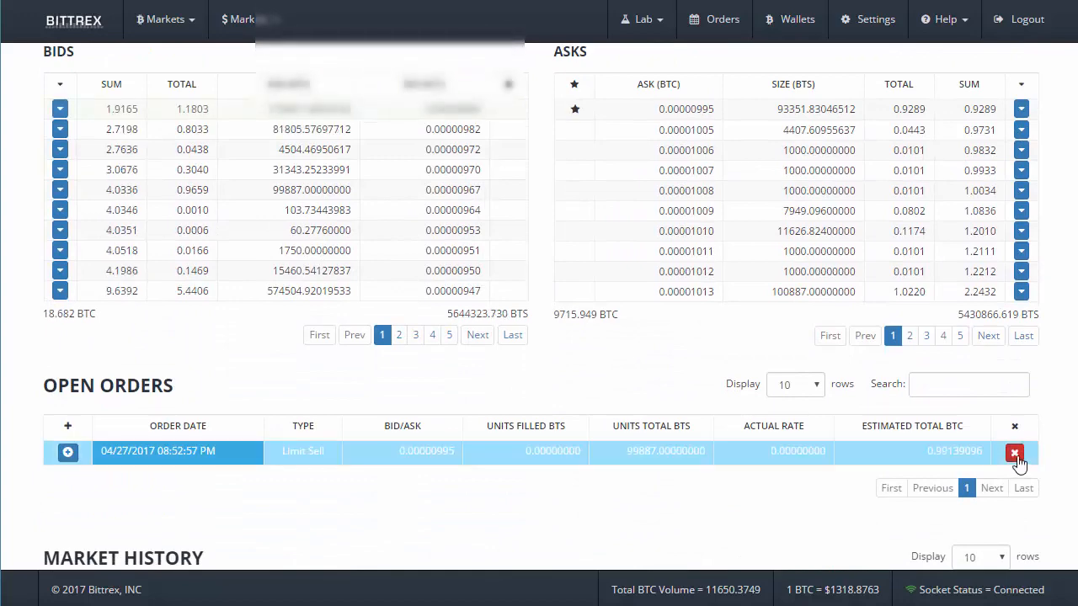
click(1014, 451)
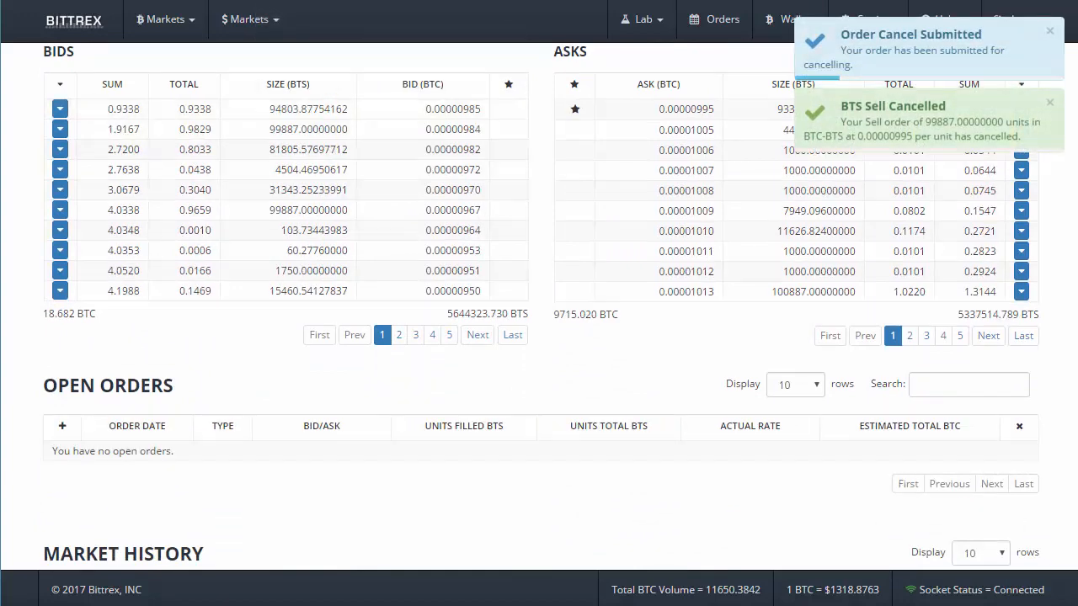
scroll(up, 3)
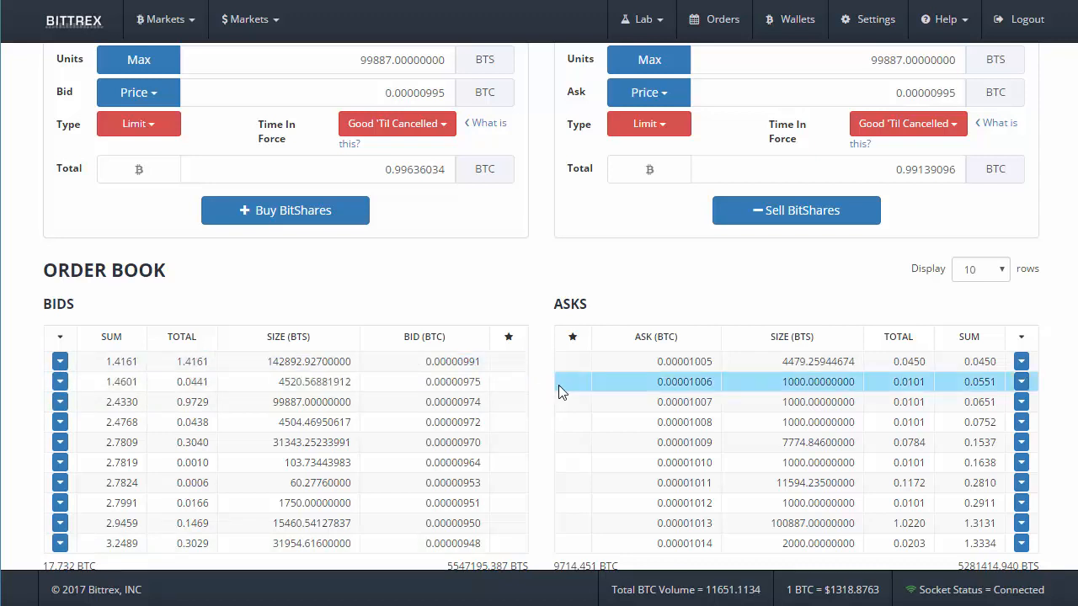
Sell 142892.927 BTS at 0.00000991 BTC into the top bid.
click(684, 360)
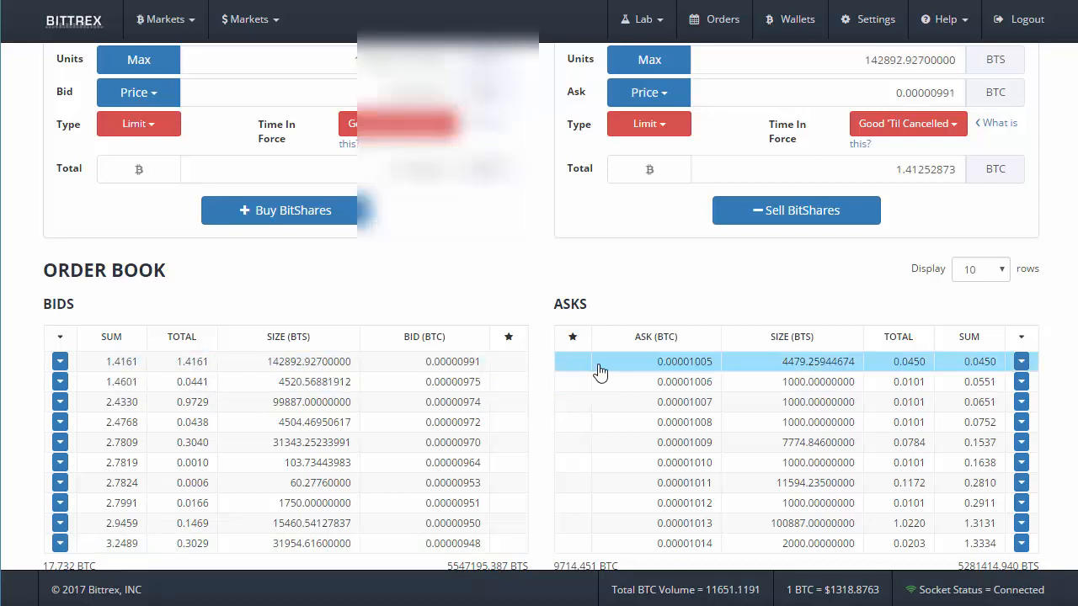
scroll(up, 3)
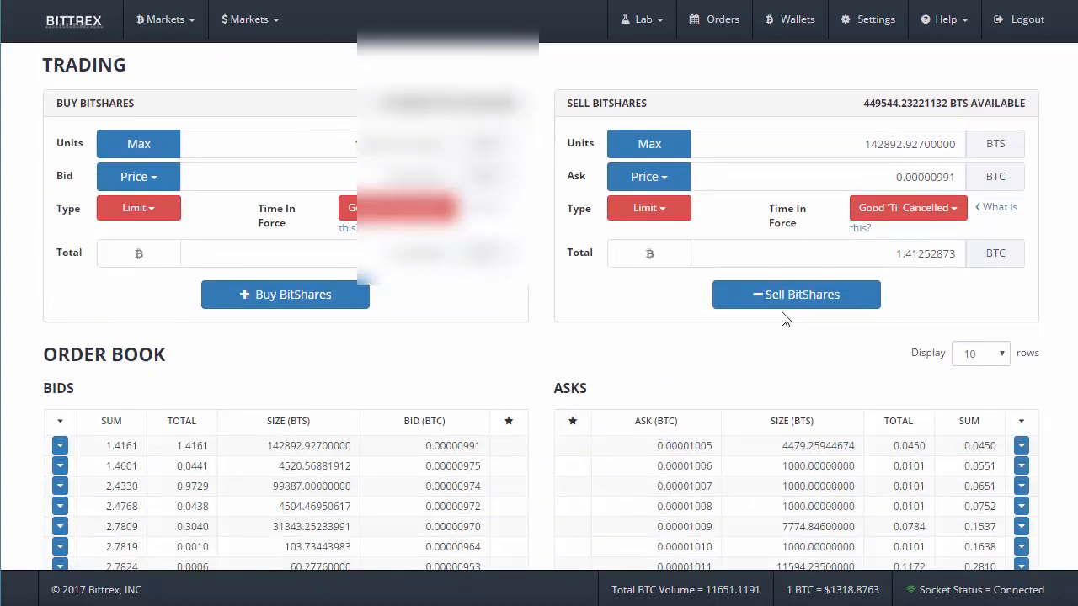
click(795, 293)
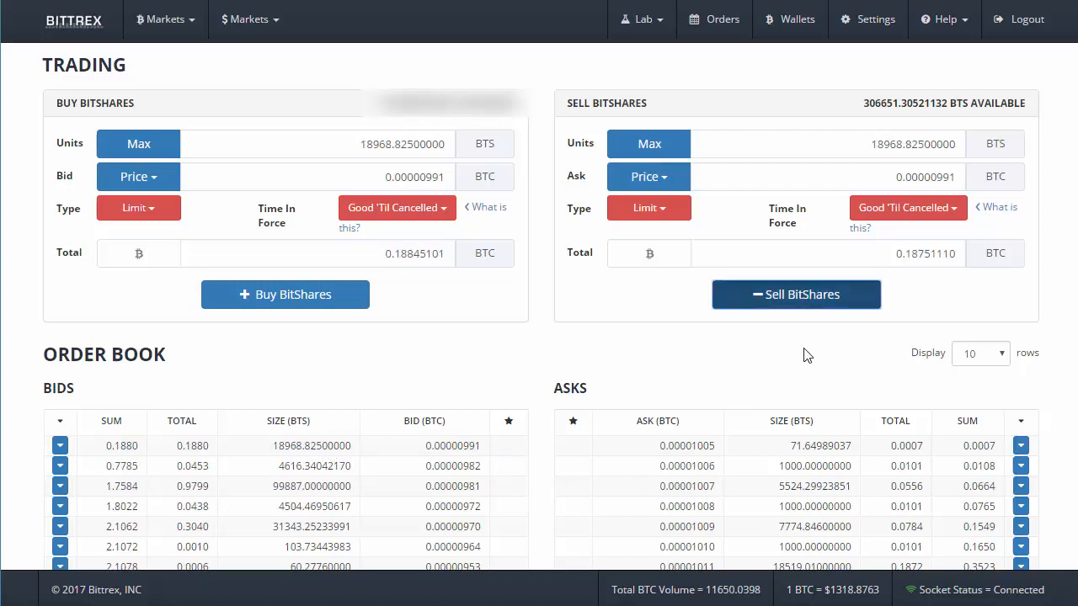
Sell the remaining 18968.825 BTS at 0.00000991 BTC and confirm it.
click(795, 293)
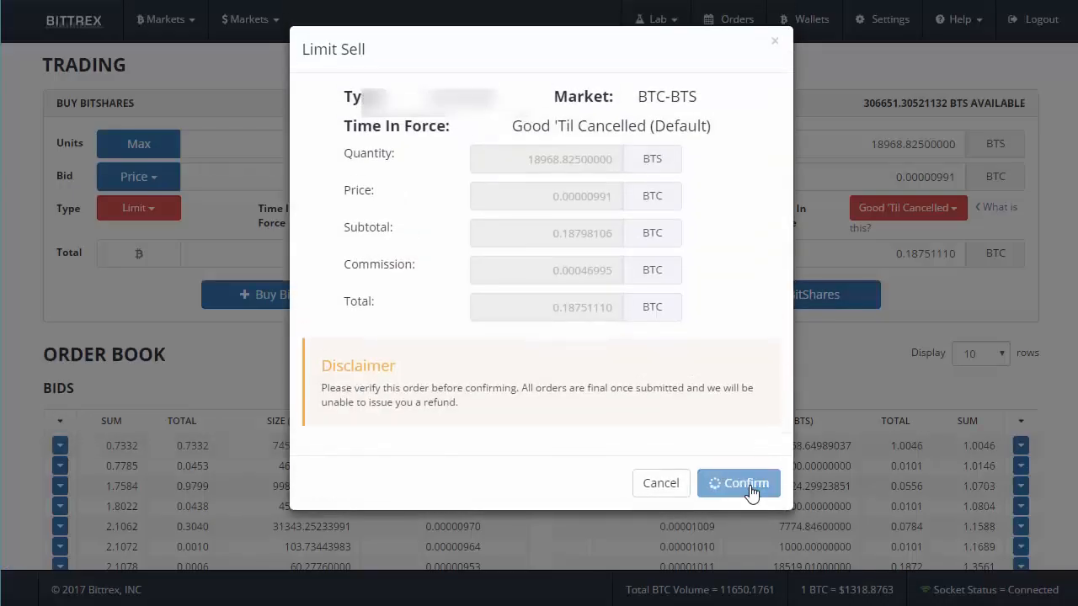
click(737, 481)
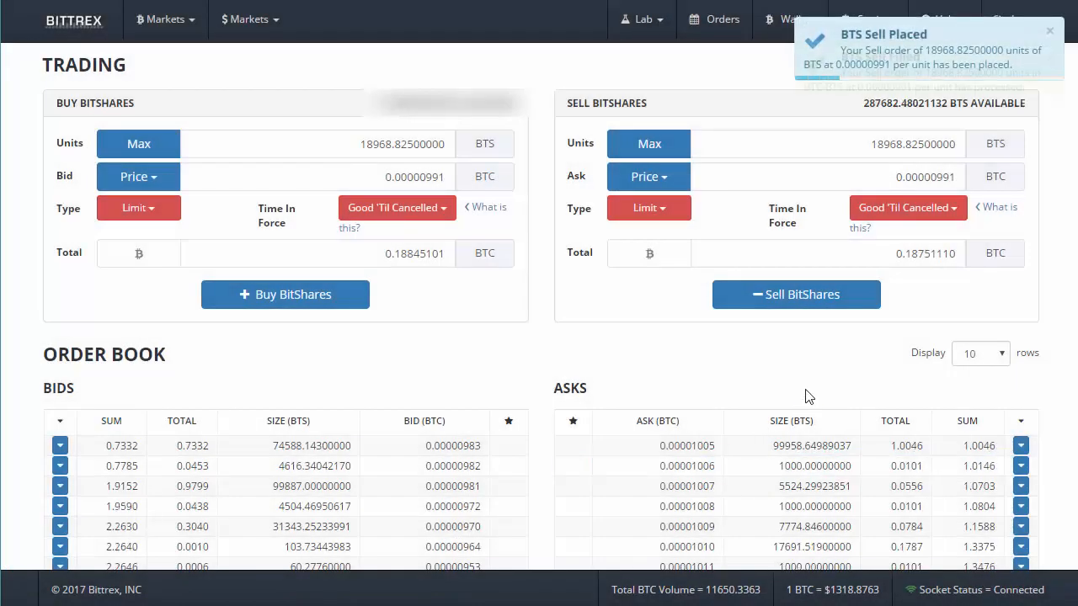